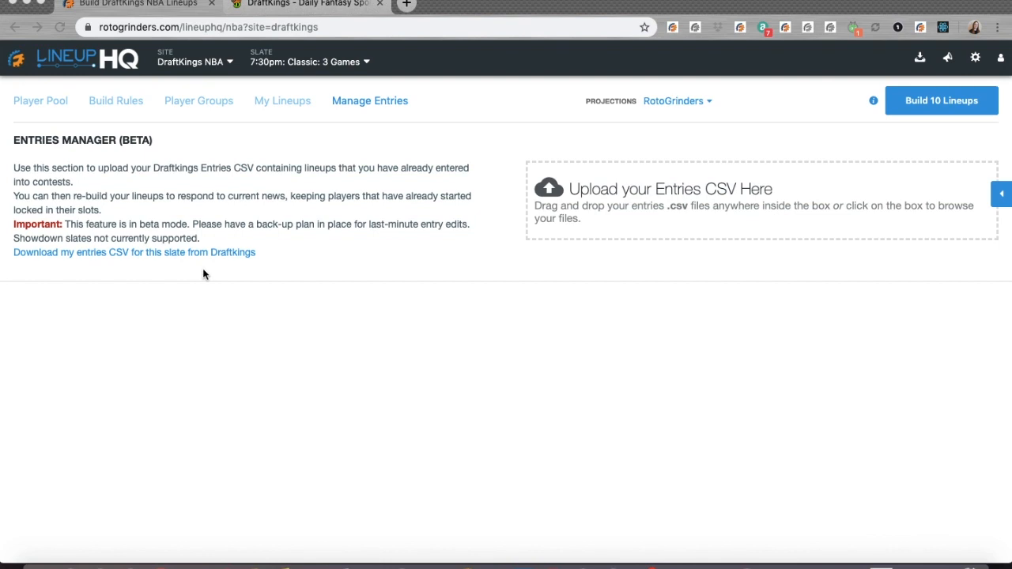
mouse_move(215, 286)
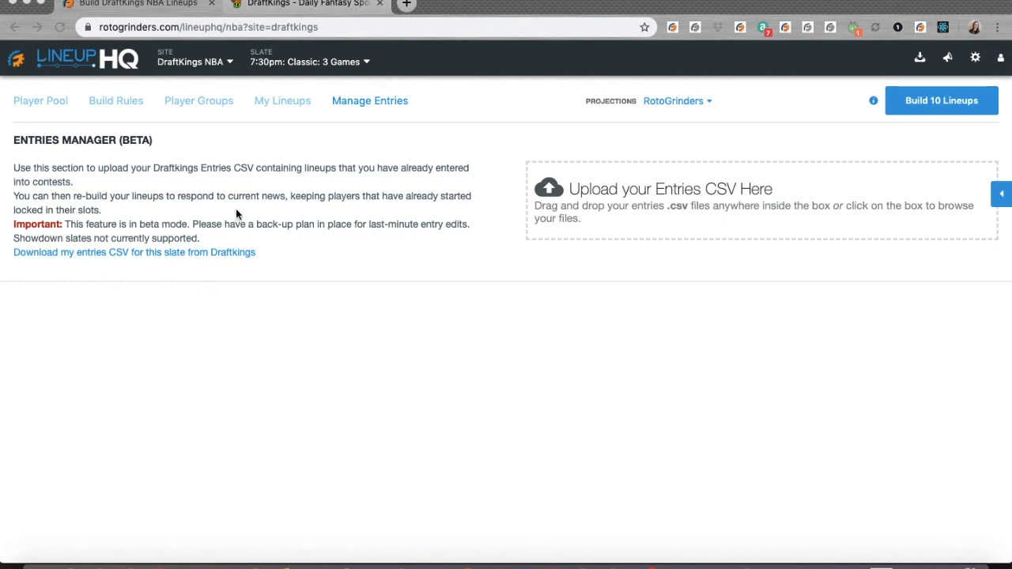
mouse_move(419, 120)
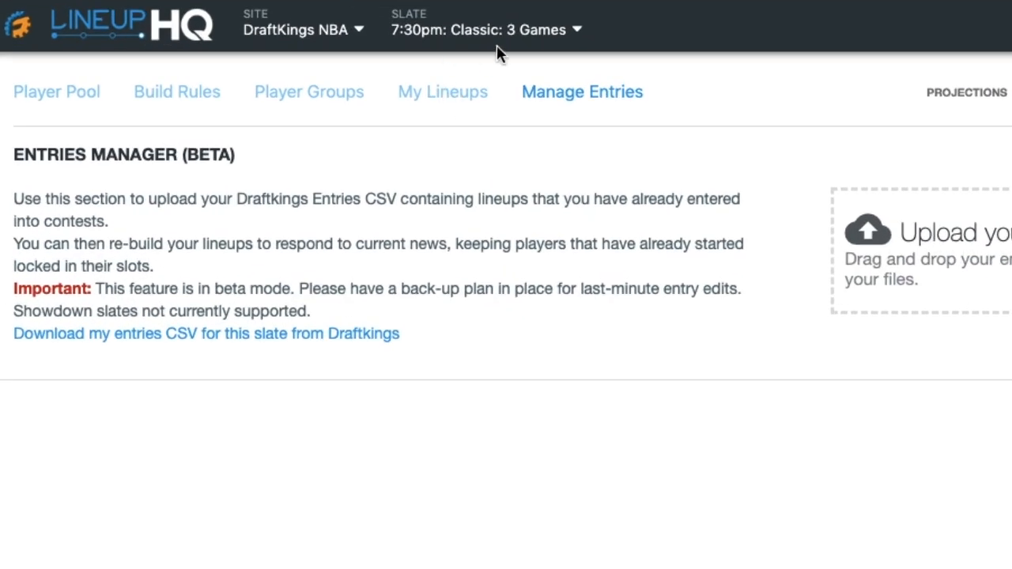
mouse_move(139, 372)
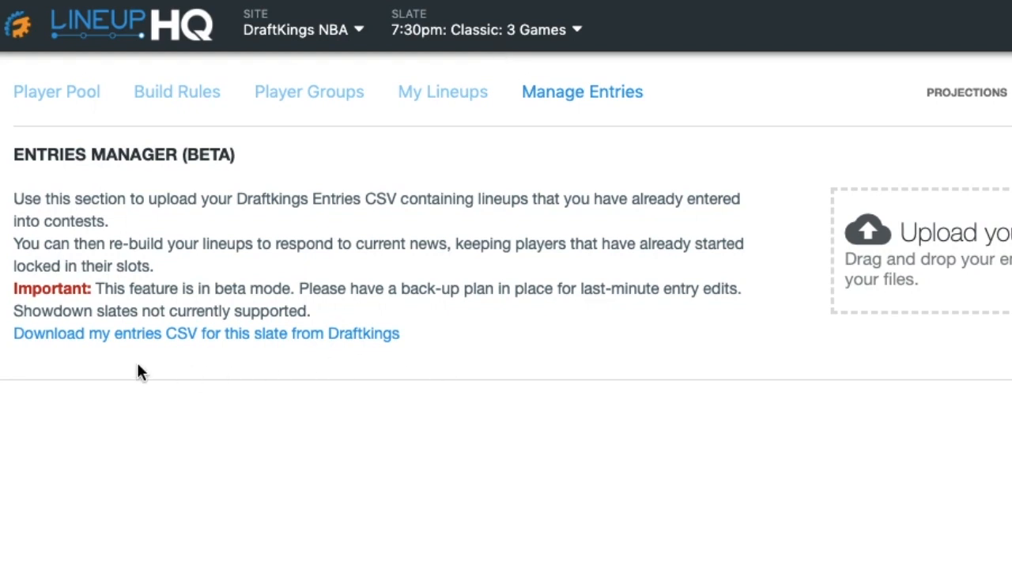
mouse_move(192, 345)
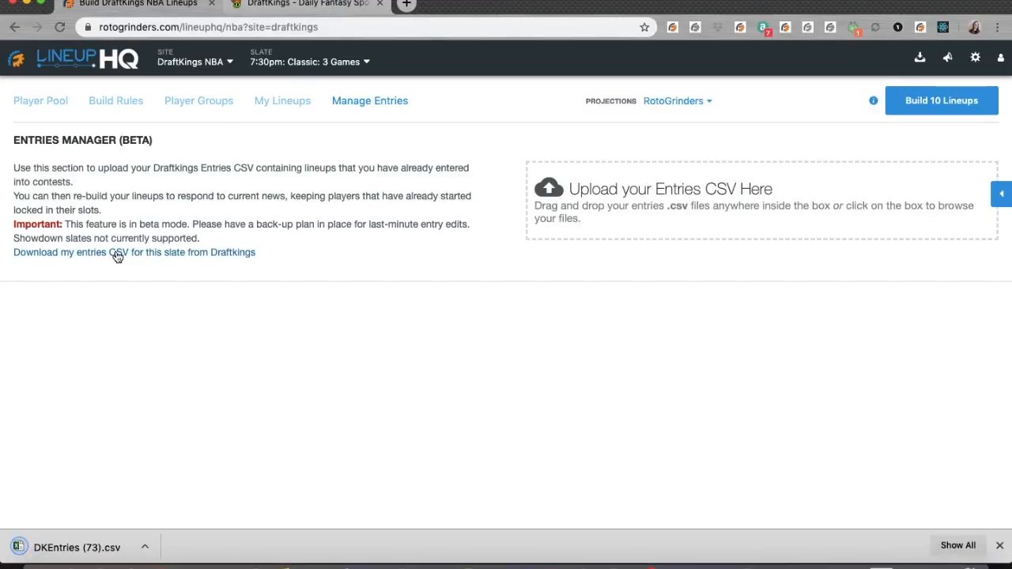
mouse_move(82, 552)
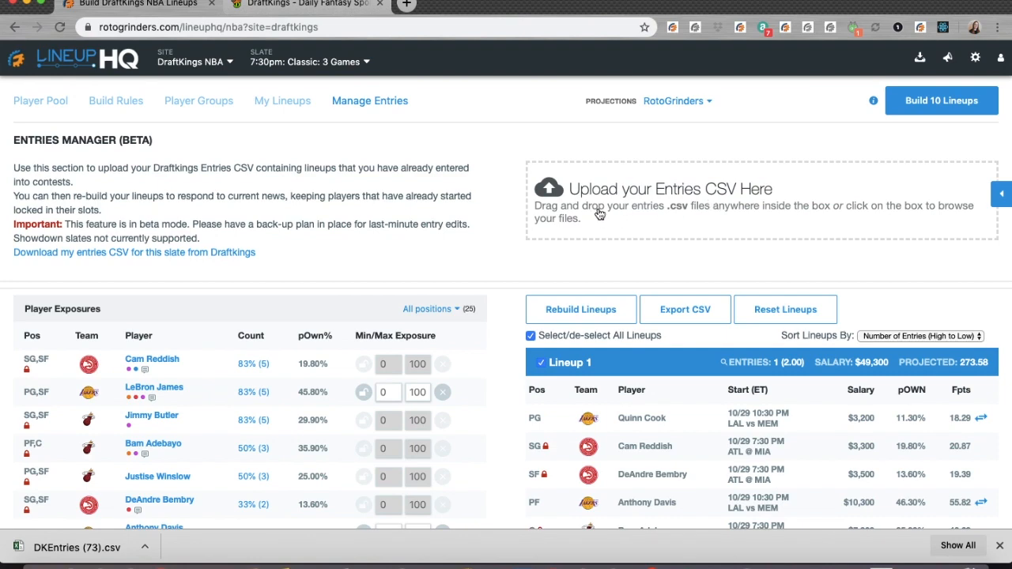
scroll(down, 3)
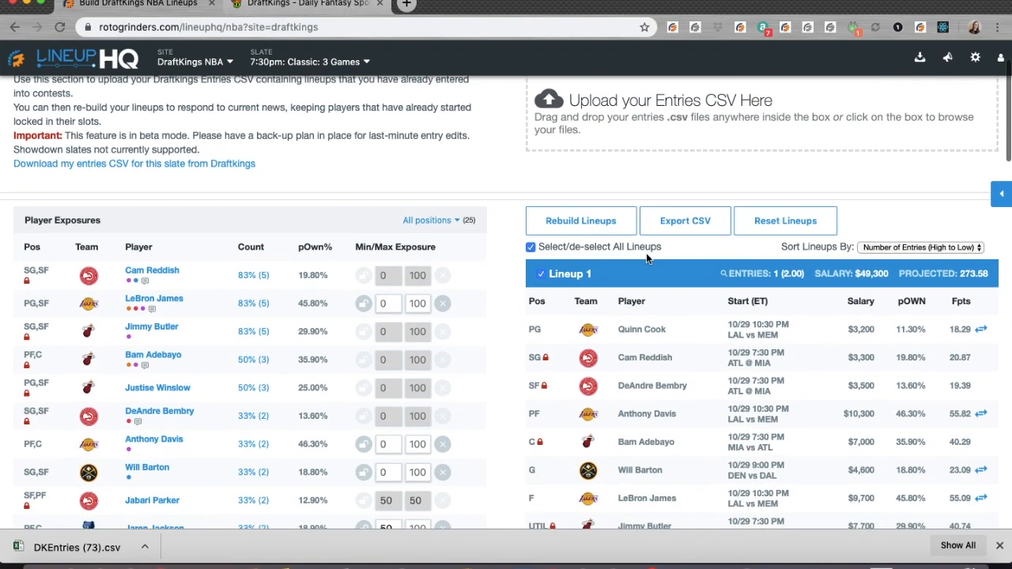
scroll(down, 3)
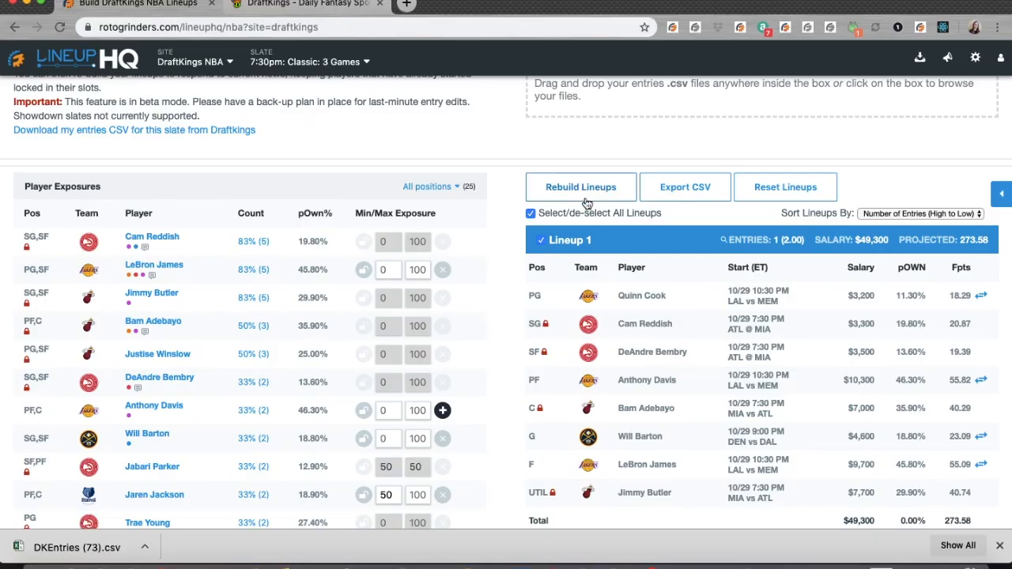
mouse_move(757, 385)
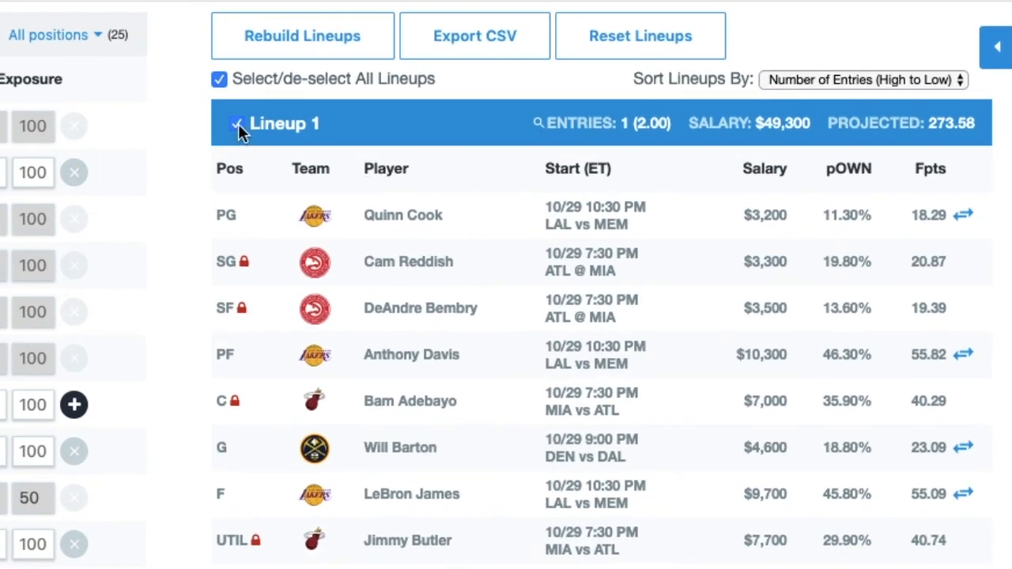
Reselect Lineup 1 and export it as a DraftKings entries CSV
click(235, 124)
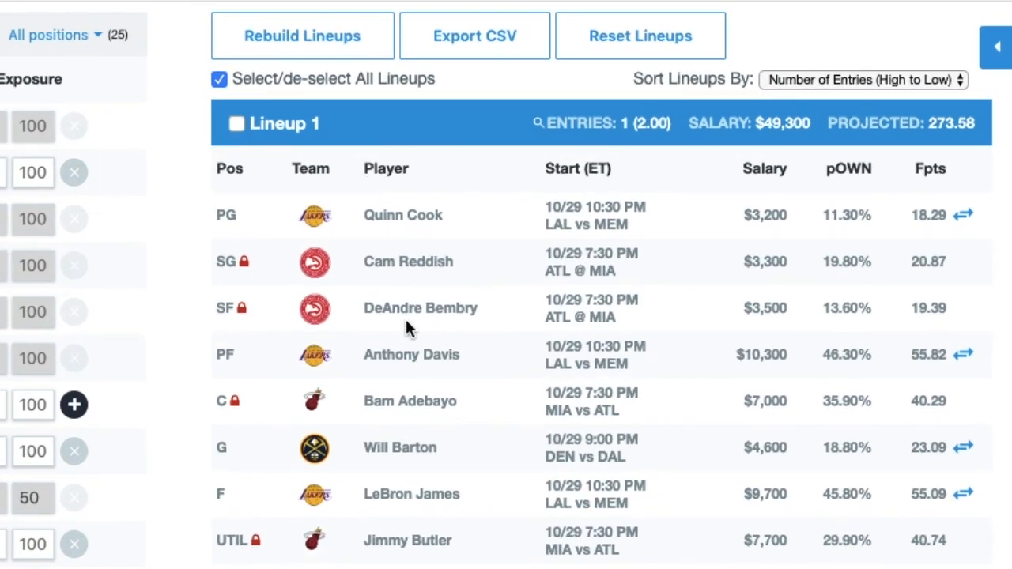
mouse_move(314, 51)
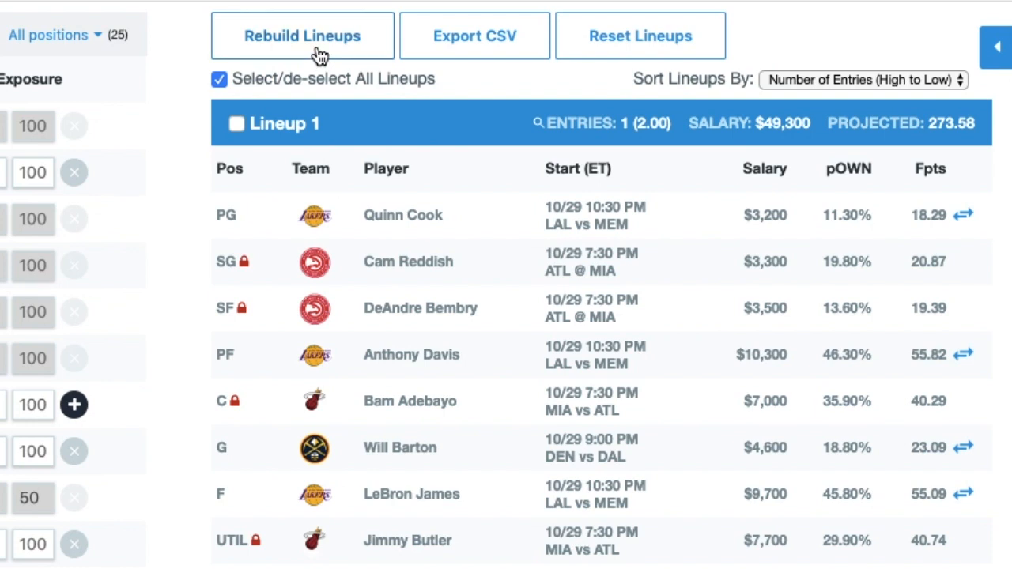
mouse_move(242, 124)
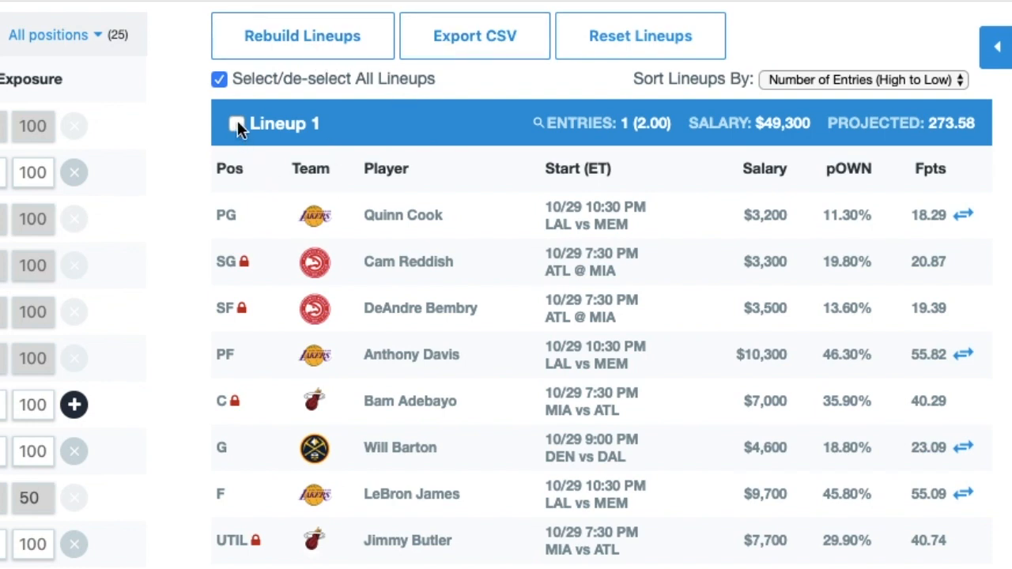
click(238, 124)
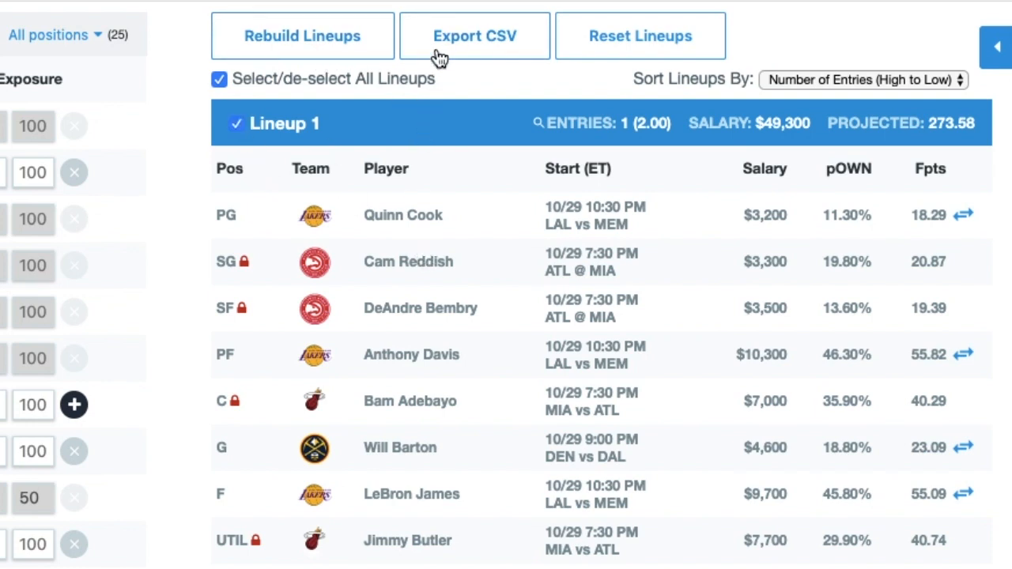
click(302, 35)
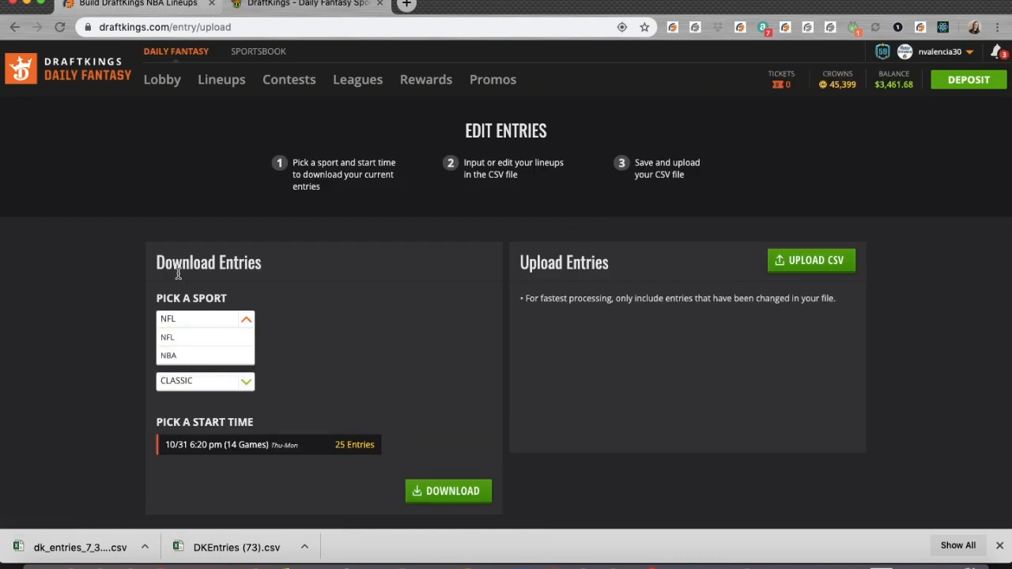
mouse_move(825, 274)
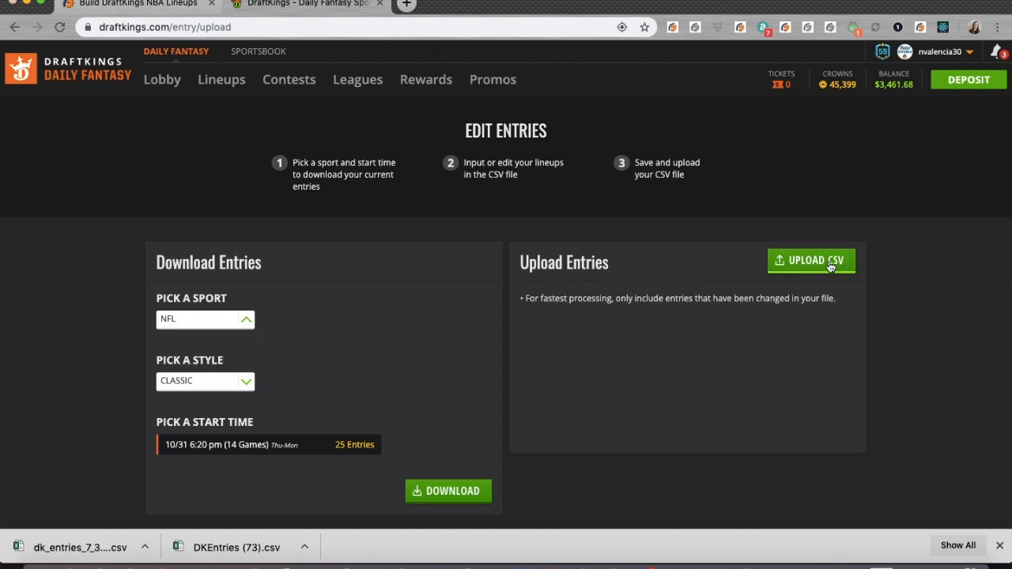
Upload 'dk_entries_7_30pm_ Classic_ 3 Games (2).csv' from Downloads to DraftKings Edit Entries
click(812, 260)
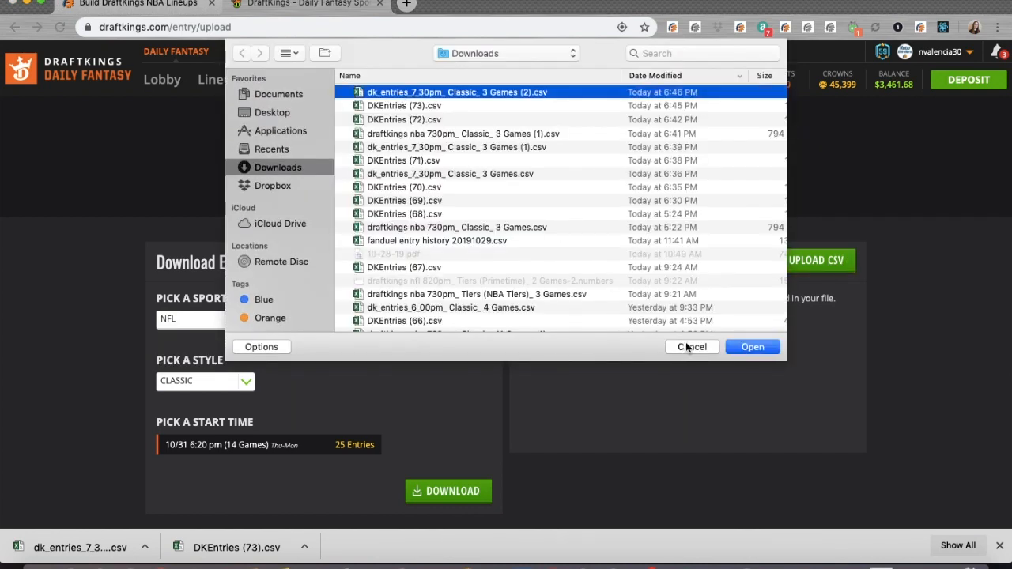
click(752, 347)
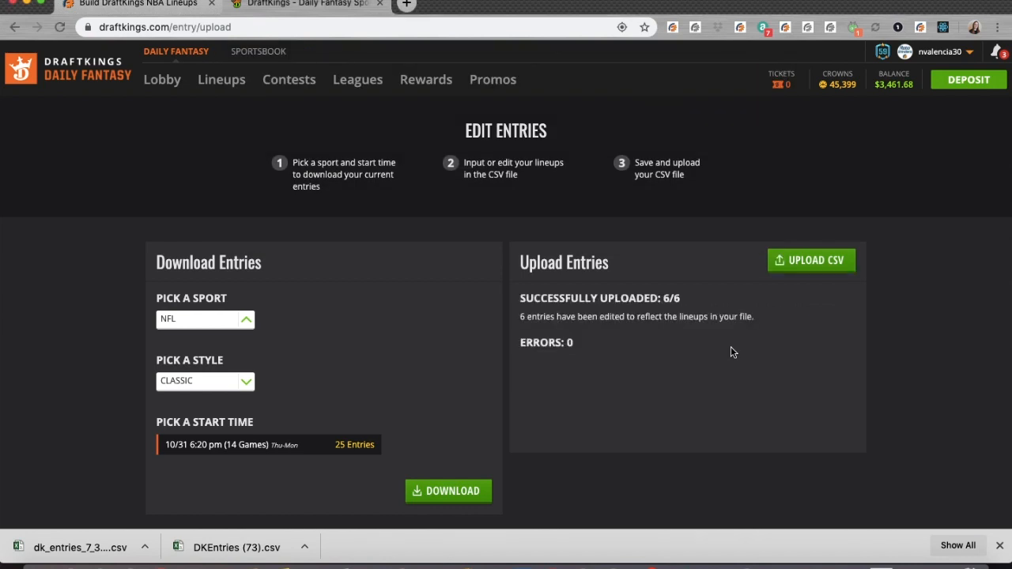